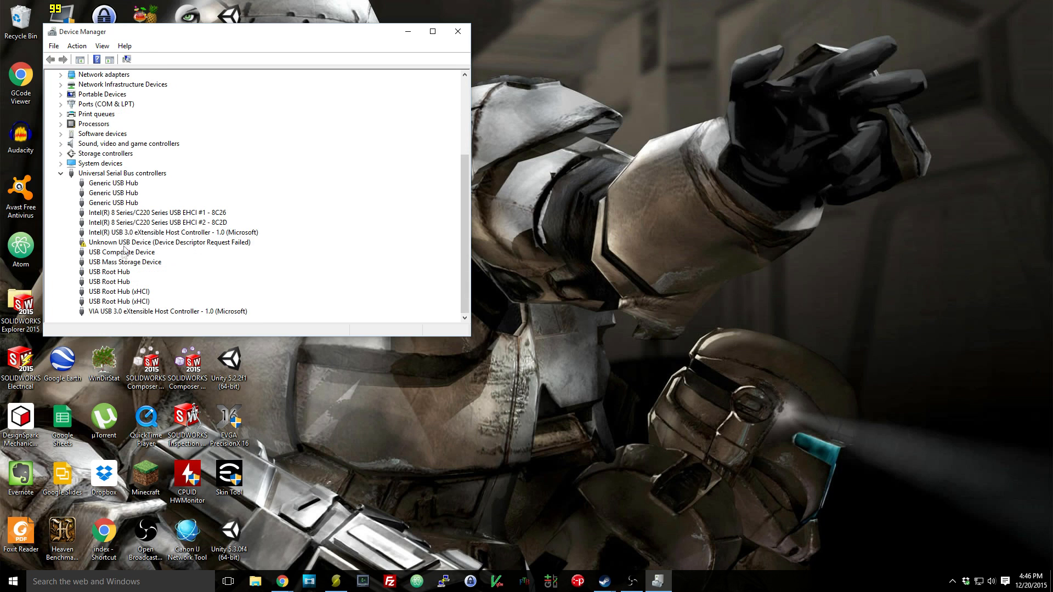
pyautogui.moveTo(104, 250)
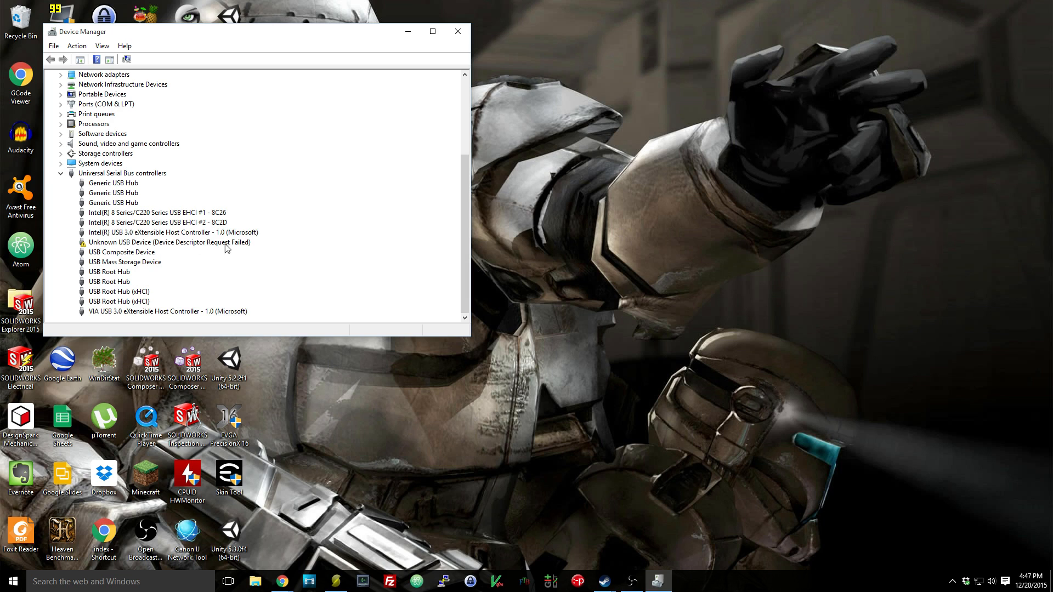
# Inspect the Unknown USB Device (Device Descriptor Request Failed) entry under USB controllers.
pyautogui.click(169, 242)
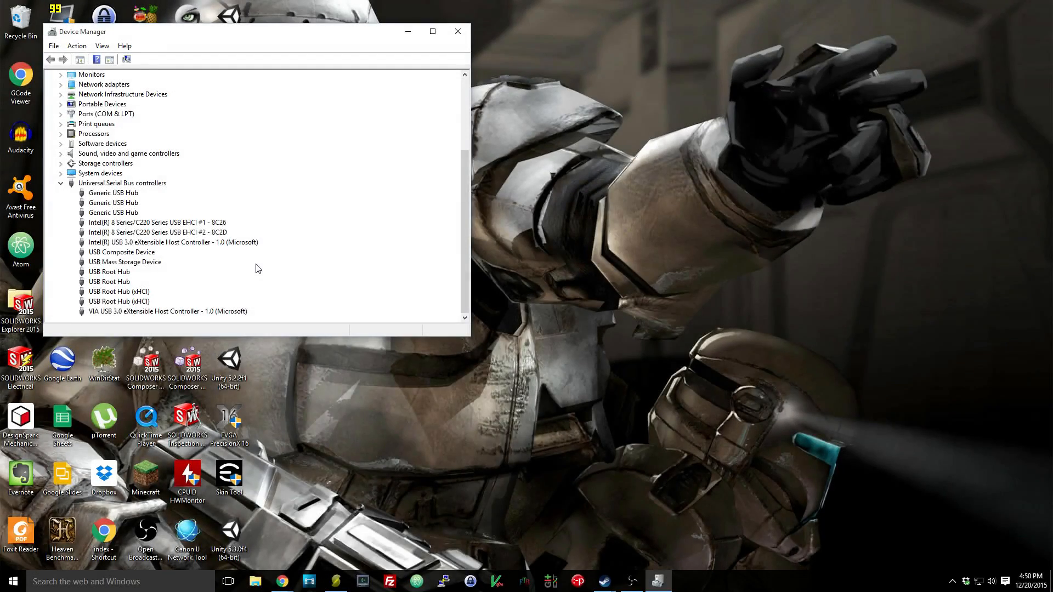
# Expand Ports (COM & LPT) and select the Arduino Mega 2560 on COM3.
pyautogui.click(952, 581)
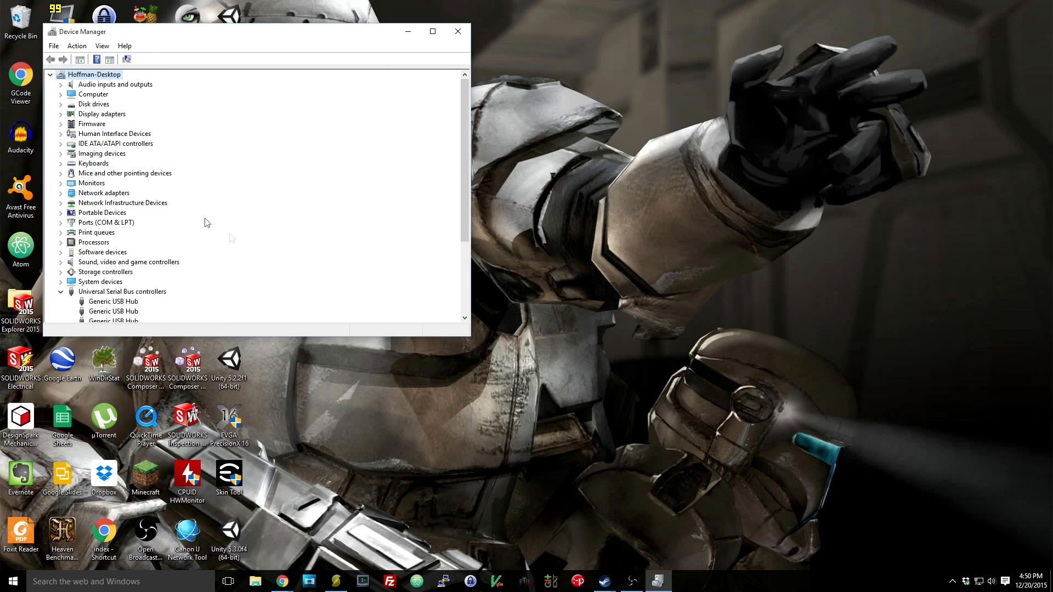
pyautogui.click(61, 222)
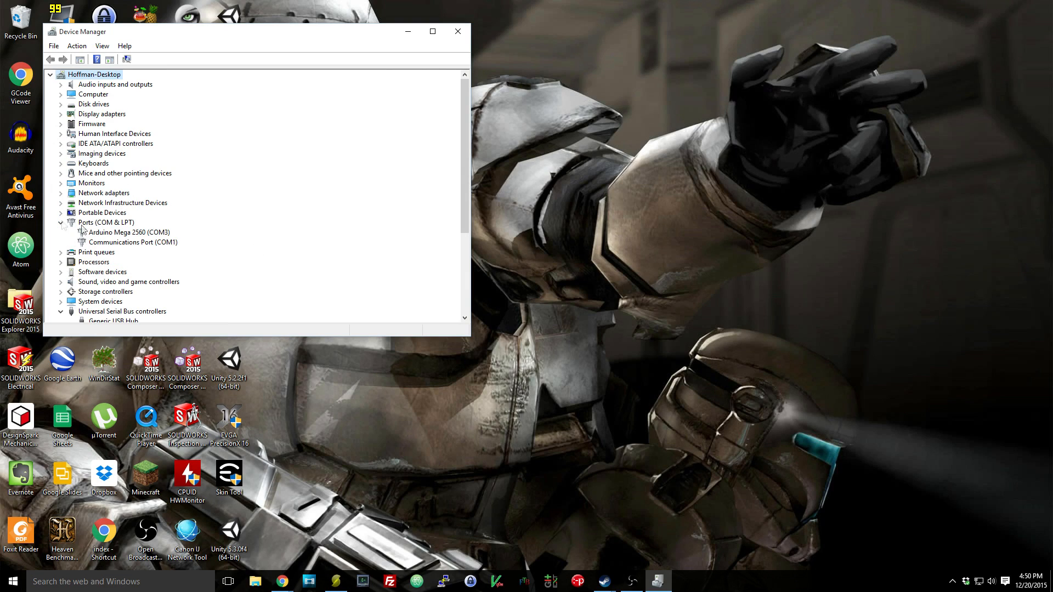
pyautogui.click(129, 232)
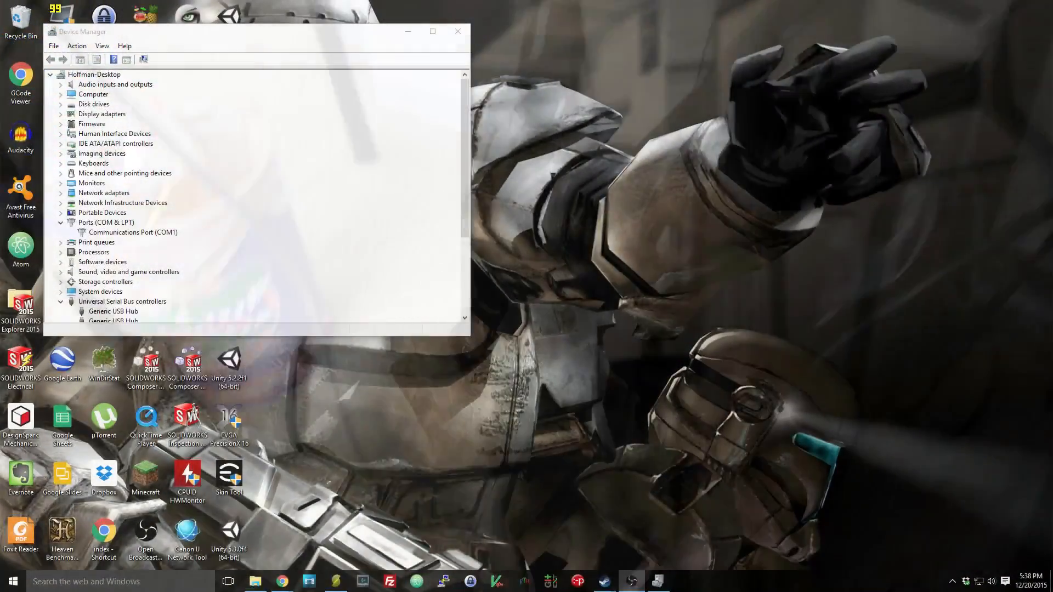
# Scan for hardware changes so Arduino Mega 2560 (COM3) reappears under Ports.
pyautogui.click(50, 75)
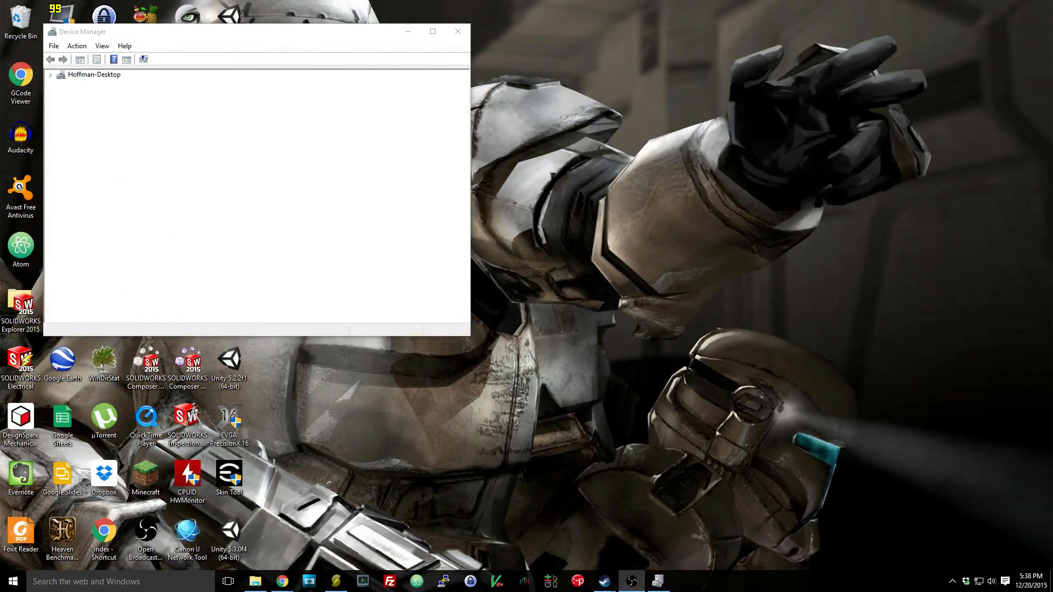
pyautogui.click(51, 75)
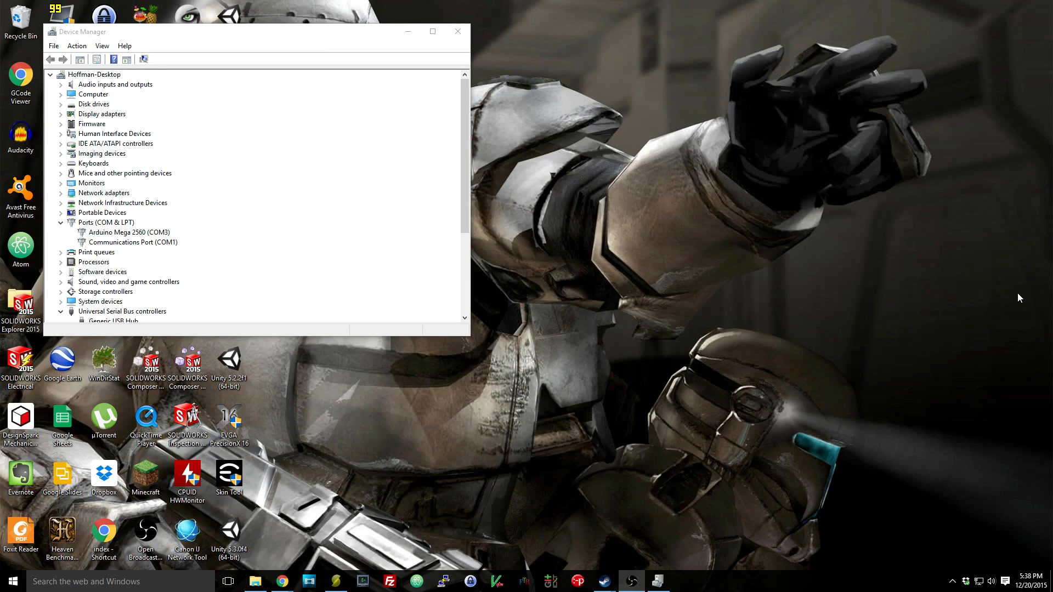
pyautogui.moveTo(97, 231)
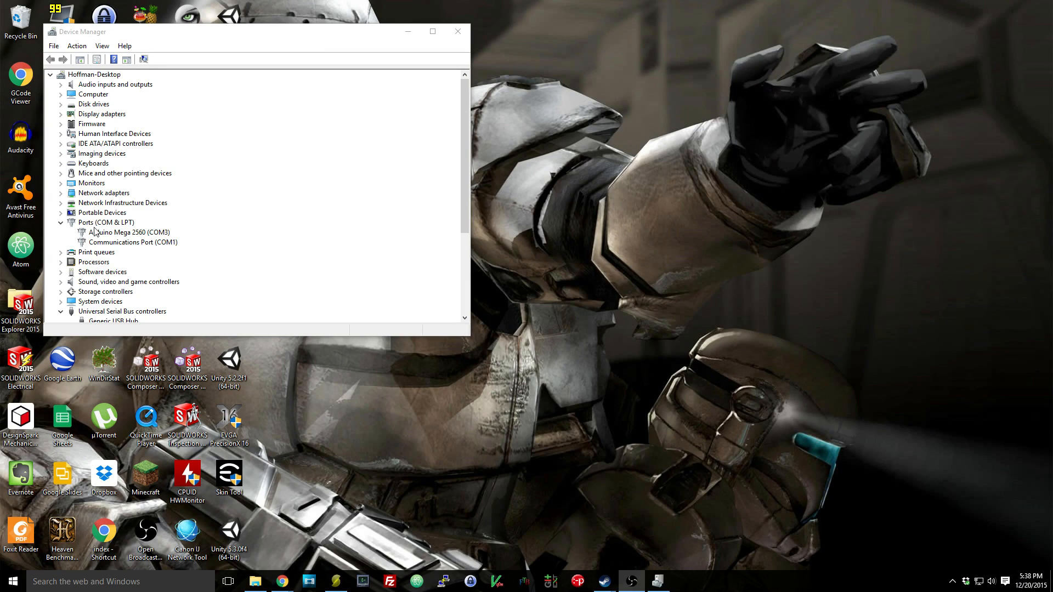
# In Pronterface, select port COM3 at 115200 baud and connect to the printer.
pyautogui.click(131, 232)
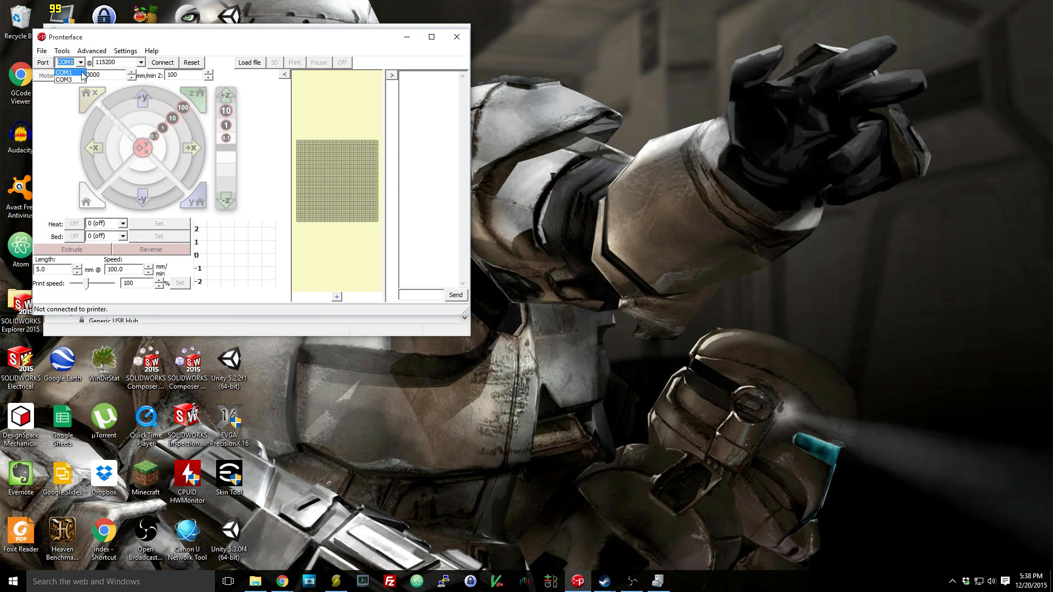
pyautogui.click(64, 78)
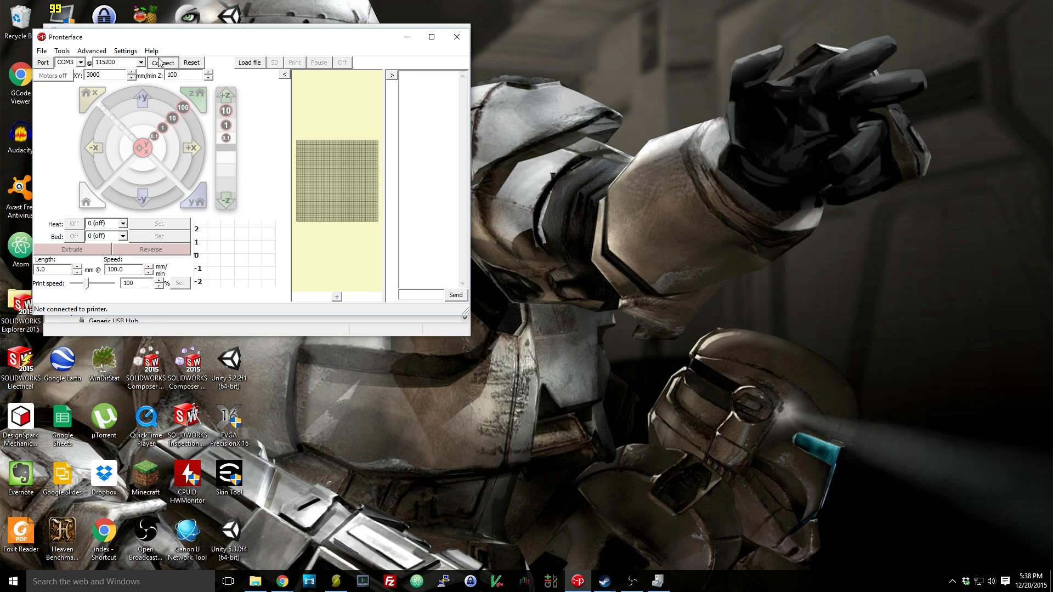
pyautogui.click(162, 62)
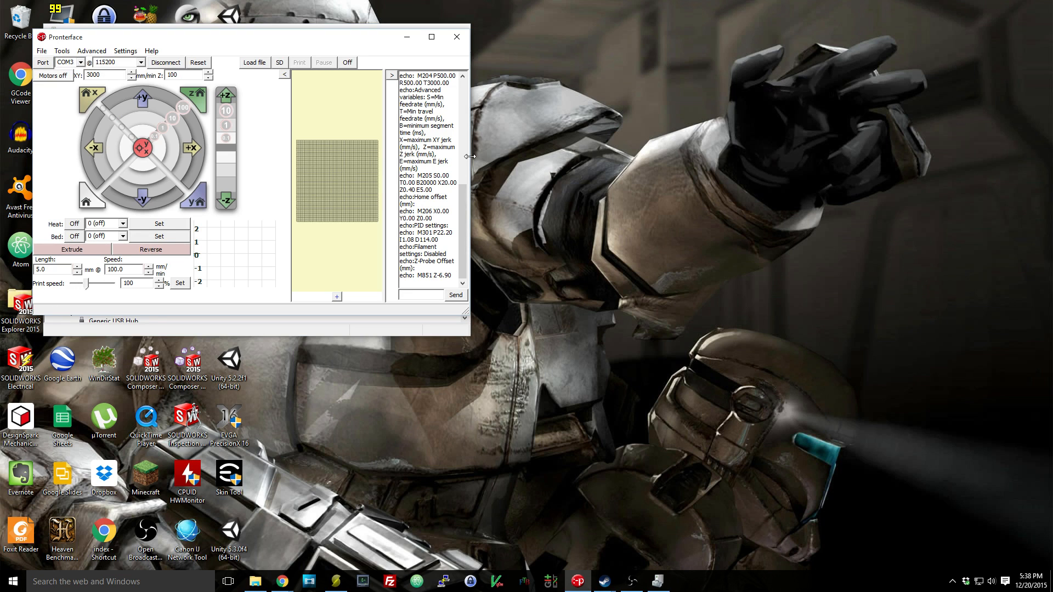